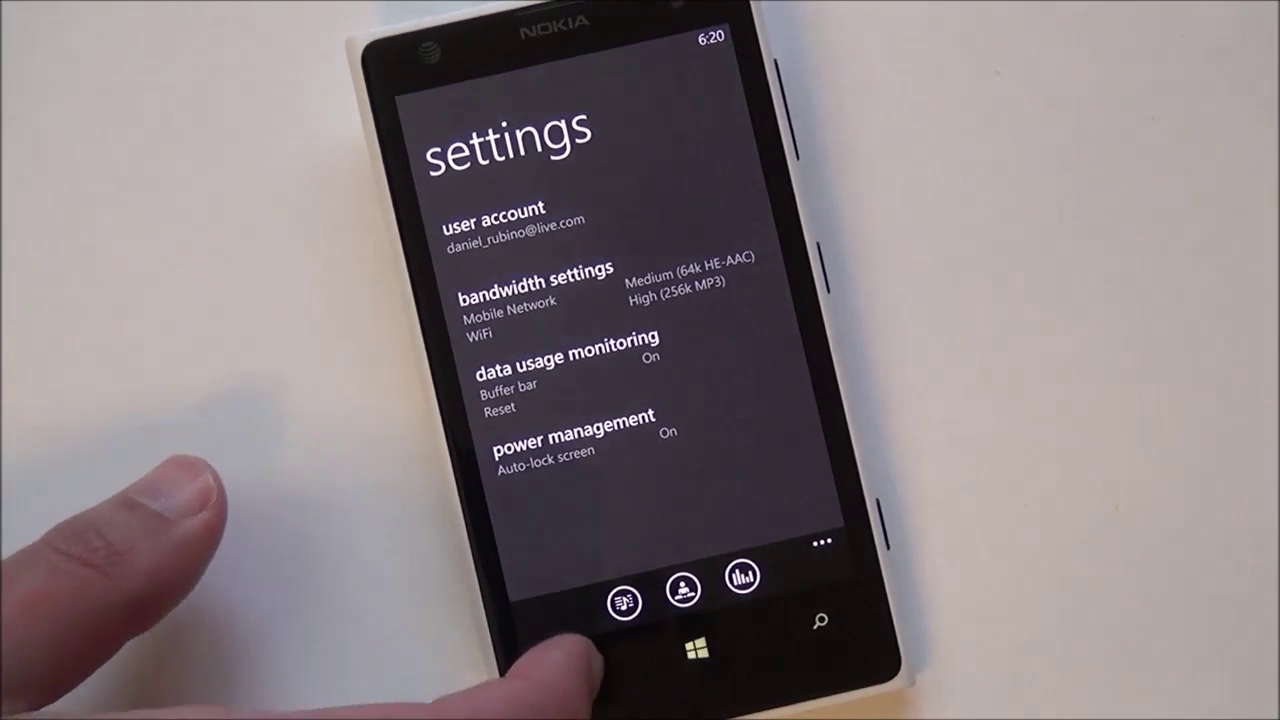
- Back out of settings to the favorites list and start the Chillout channel
{"action": "left_click", "coordinate": [610, 595]}
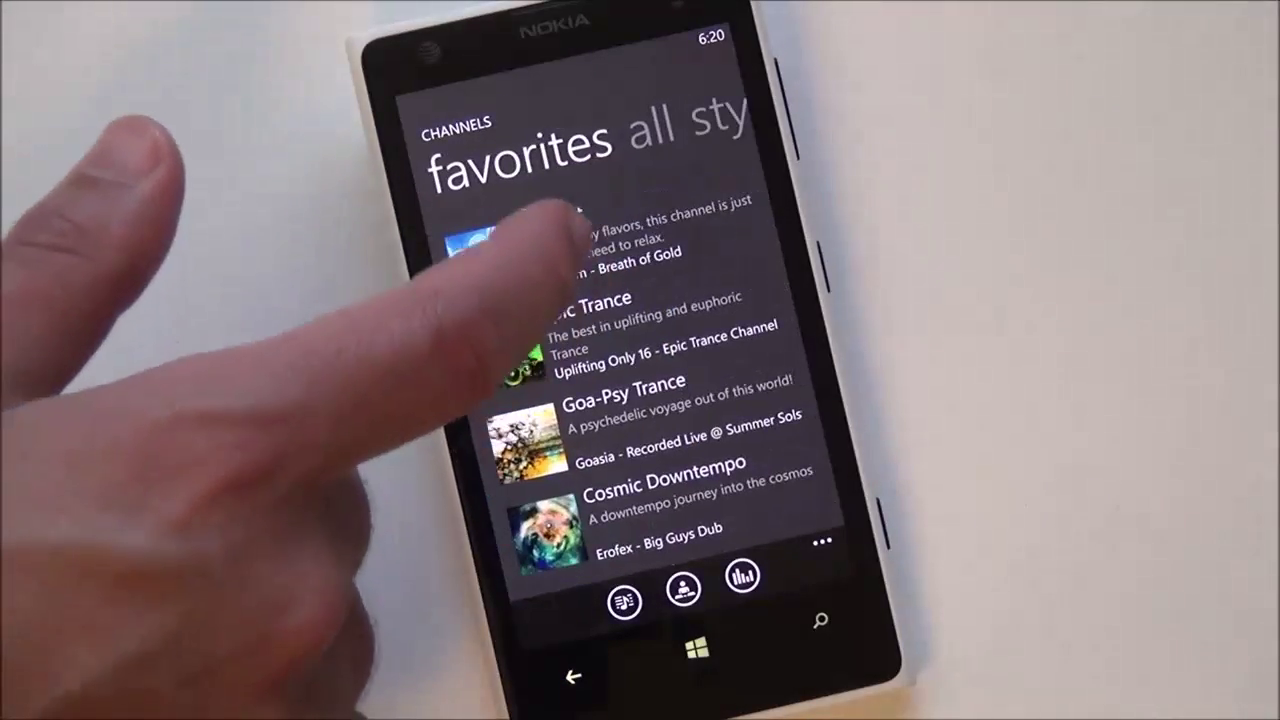
{"action": "left_click", "coordinate": [490, 240]}
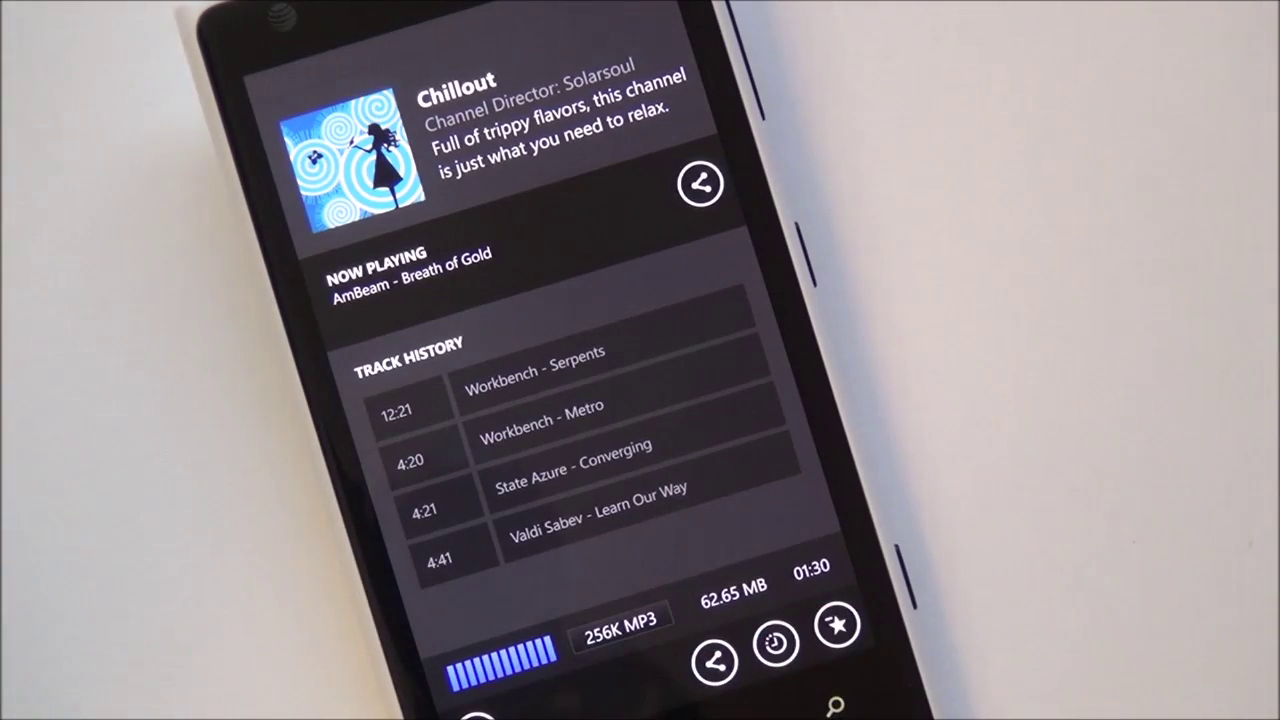
- Open the sleep timer list with its Off to 180 minute choices
{"action": "left_click", "coordinate": [773, 651]}
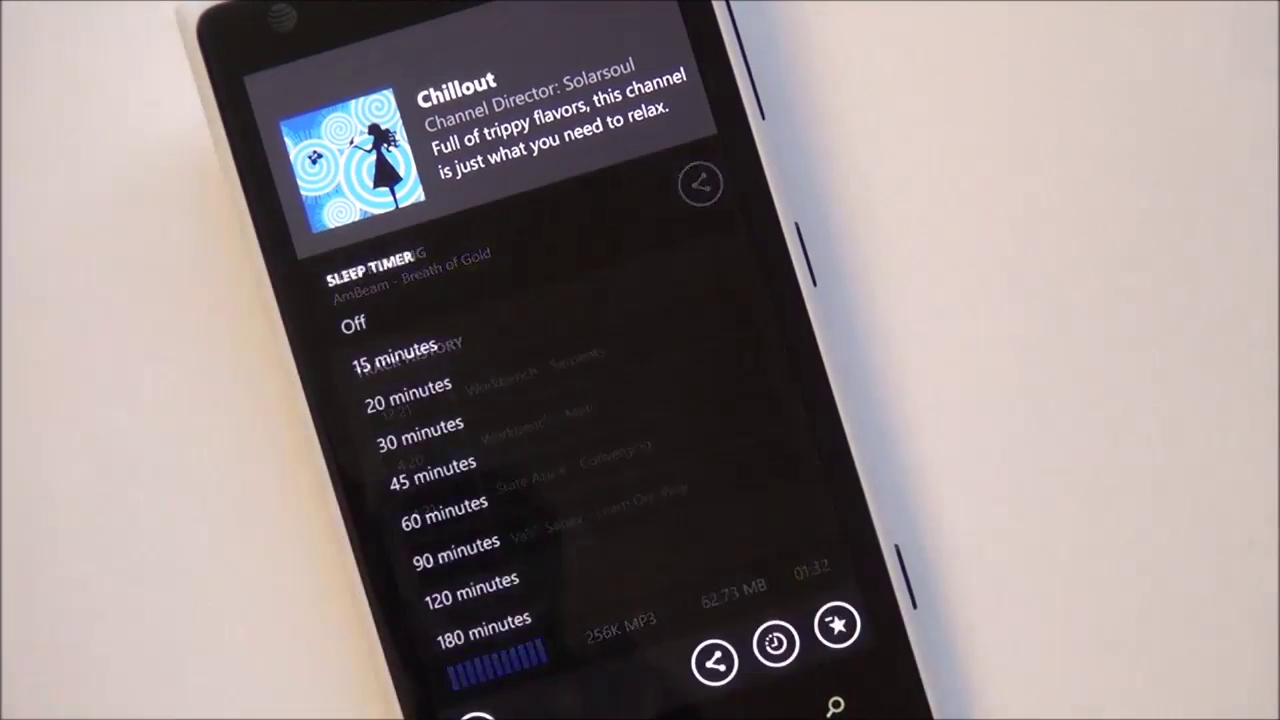